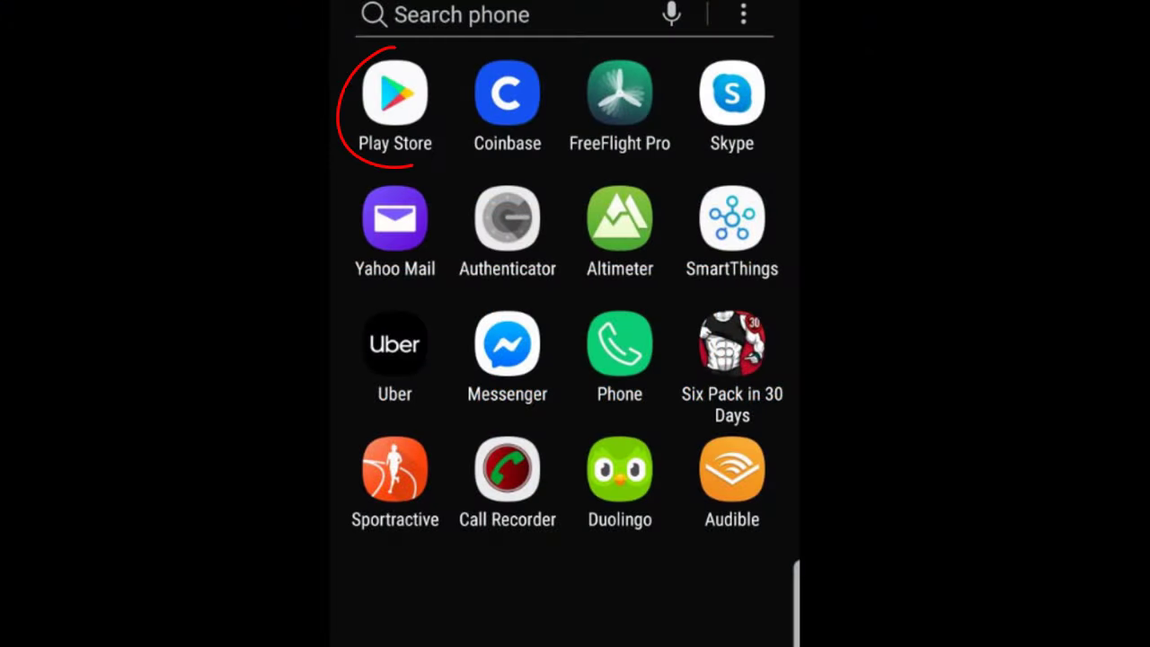
Search 'zoom', pick ZOOM Cloud Meetings and launch it to its Join a Meeting / Sign Up / Sign In screen.
{"action": "type", "text": "zoom"}
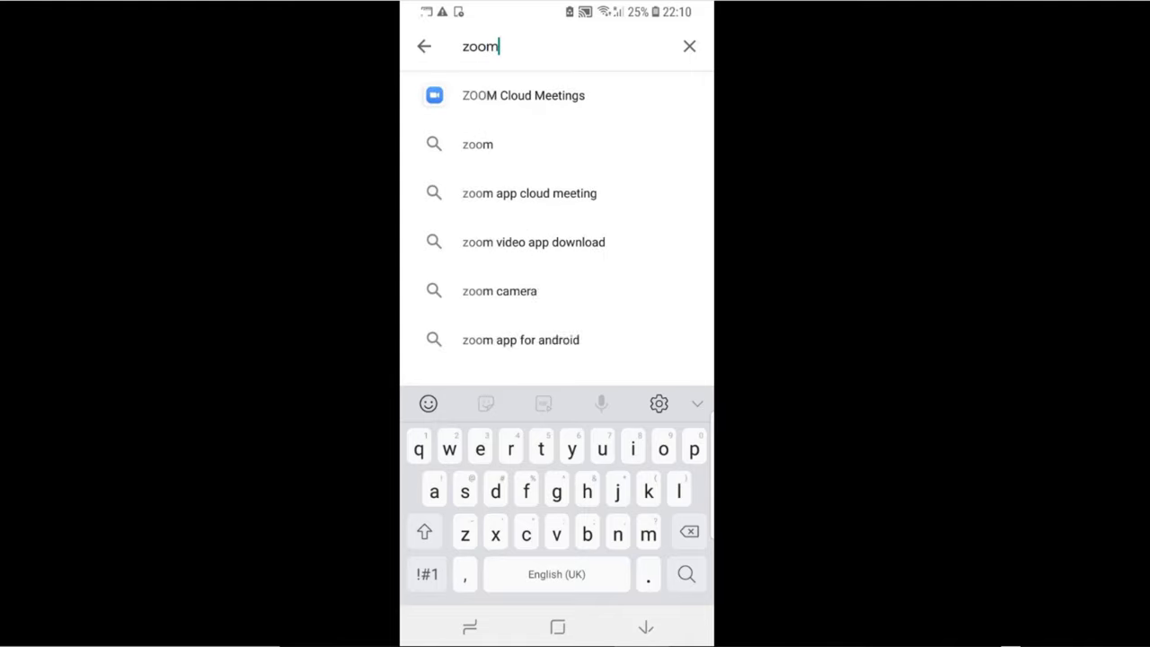
{"action": "left_click", "coordinate": [522, 95]}
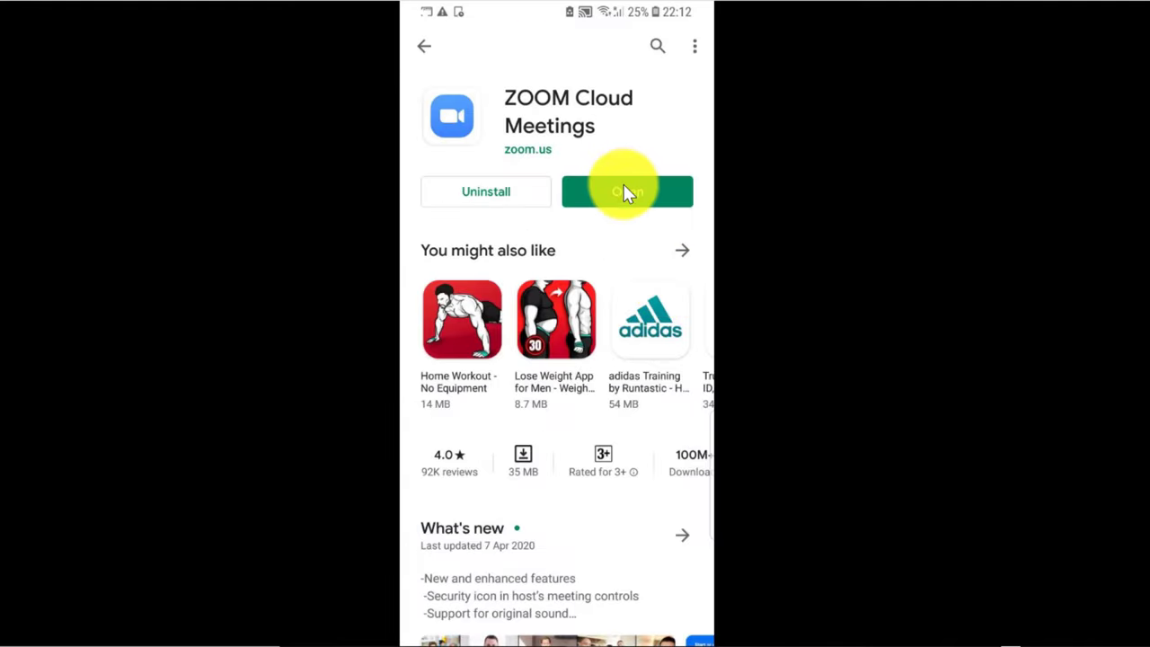
{"action": "left_click", "coordinate": [627, 190]}
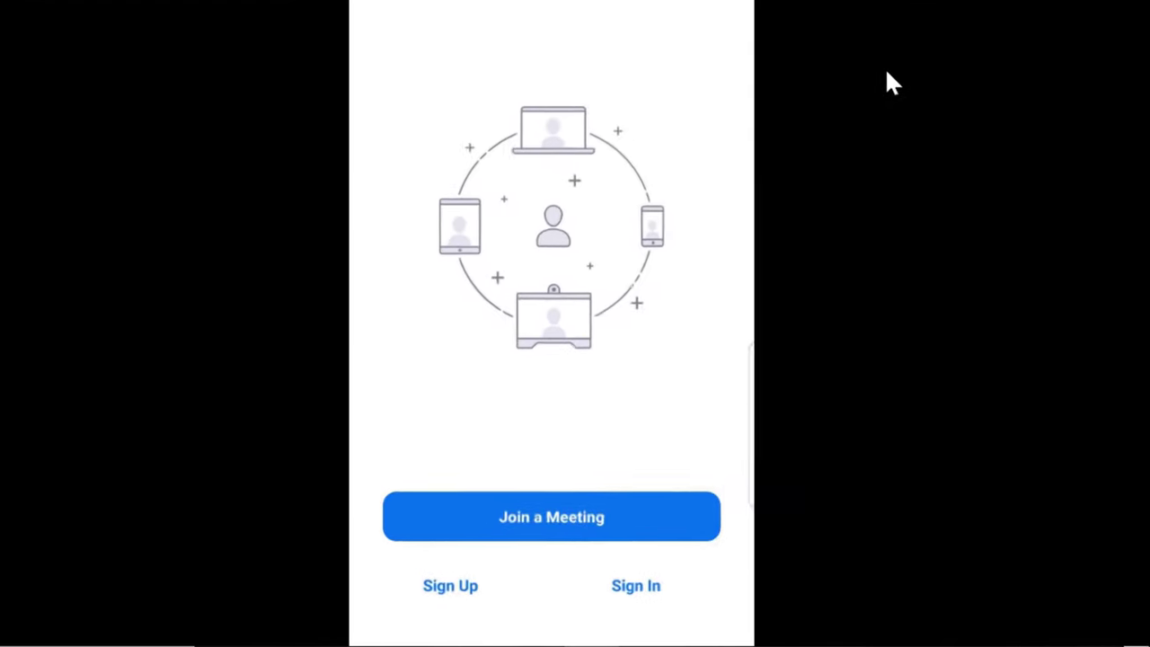